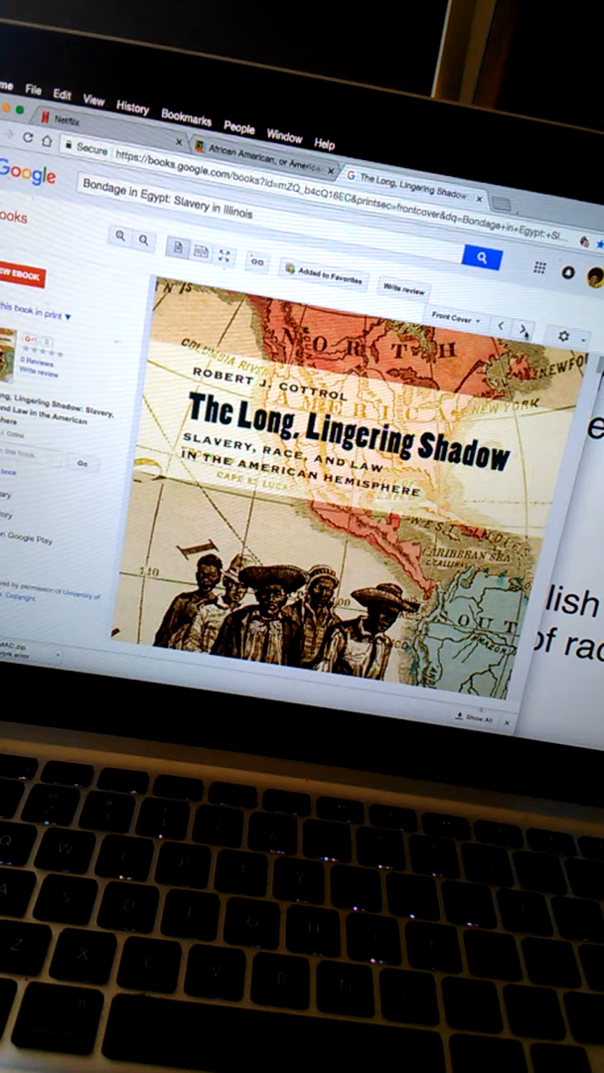
Page forward from the front cover through the title page toward the contents.
left_click(526, 312)
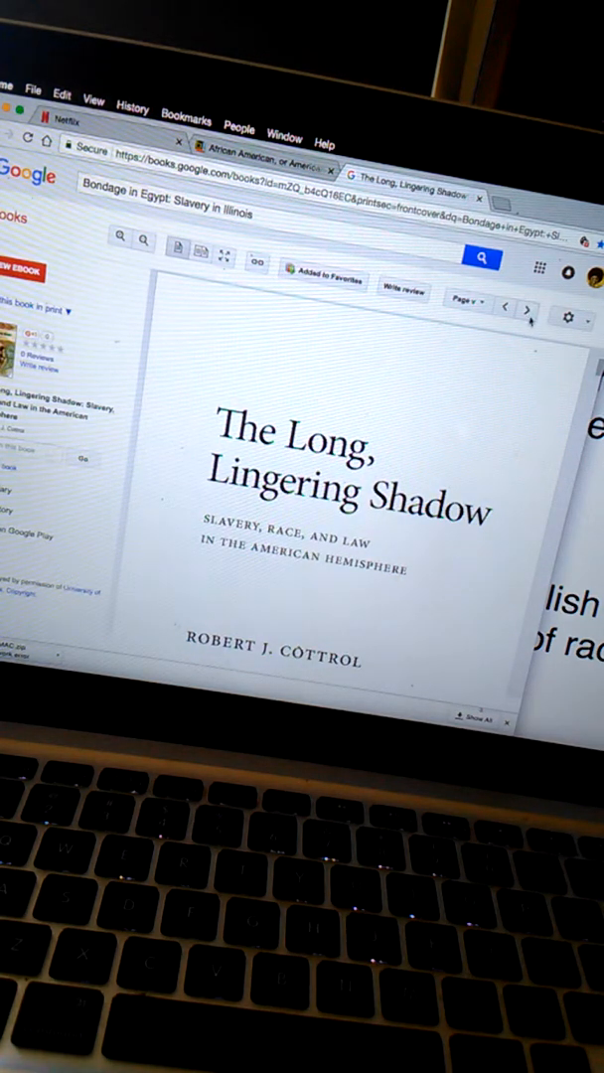
left_click(526, 310)
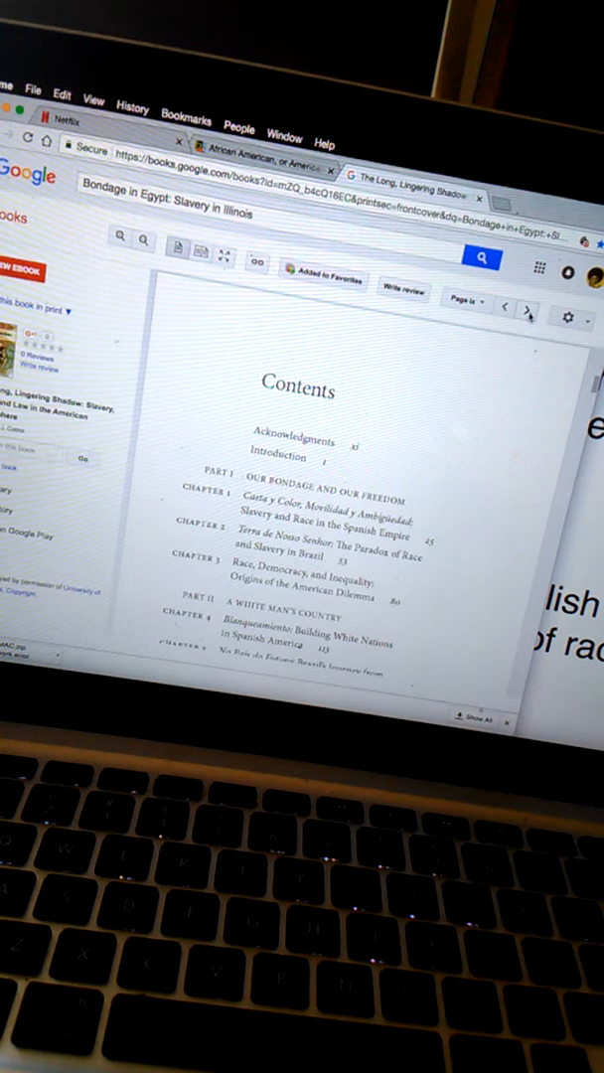
mouse_move(228, 577)
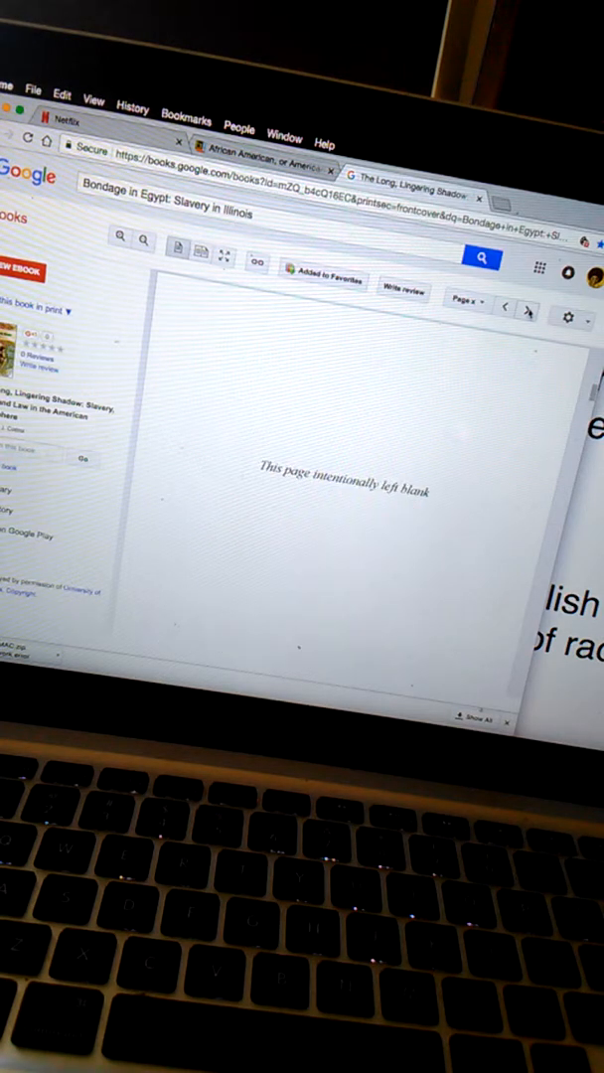
Page forward past the half-title page into the first few pages of the Introduction.
left_click(529, 310)
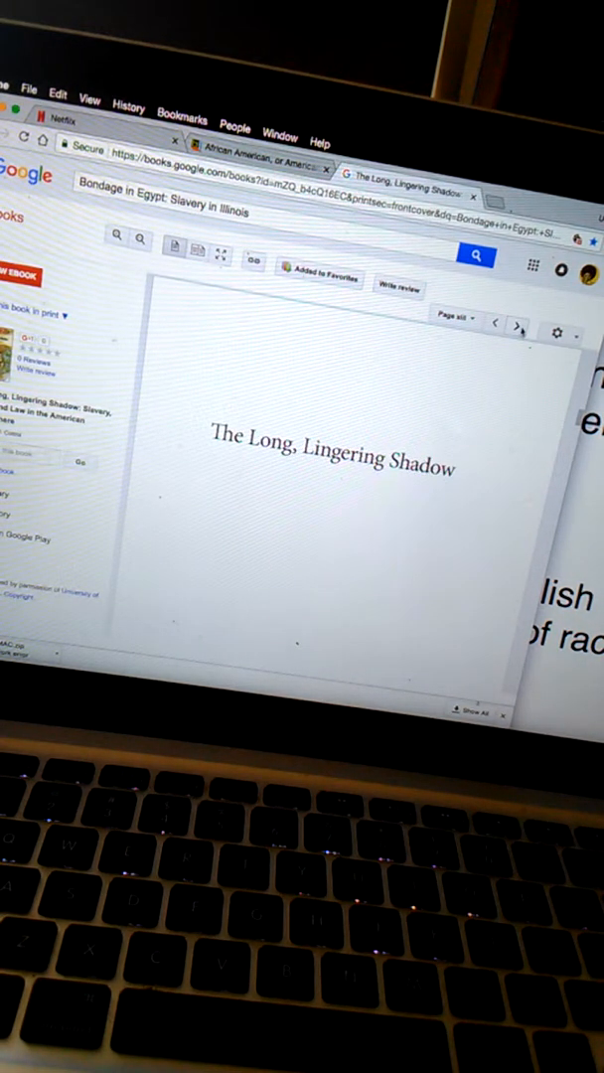
left_click(517, 326)
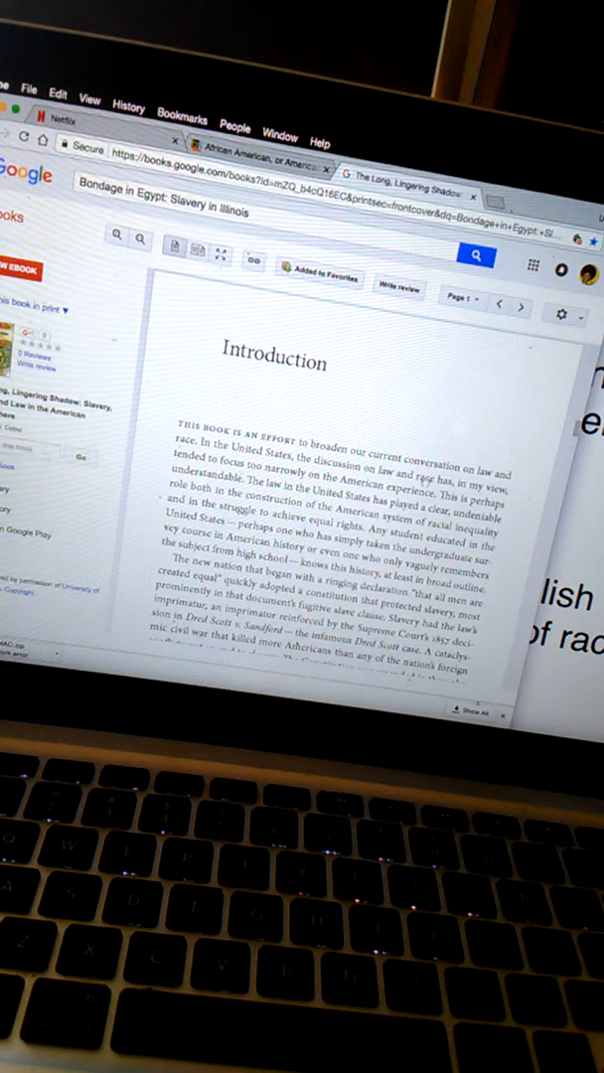
left_click(520, 306)
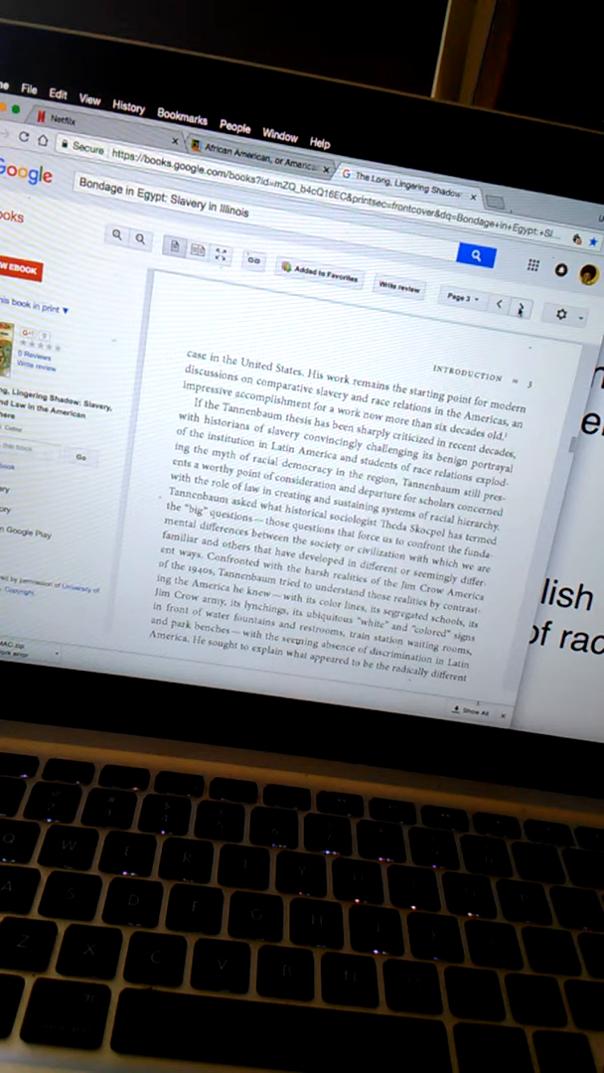
left_click(517, 302)
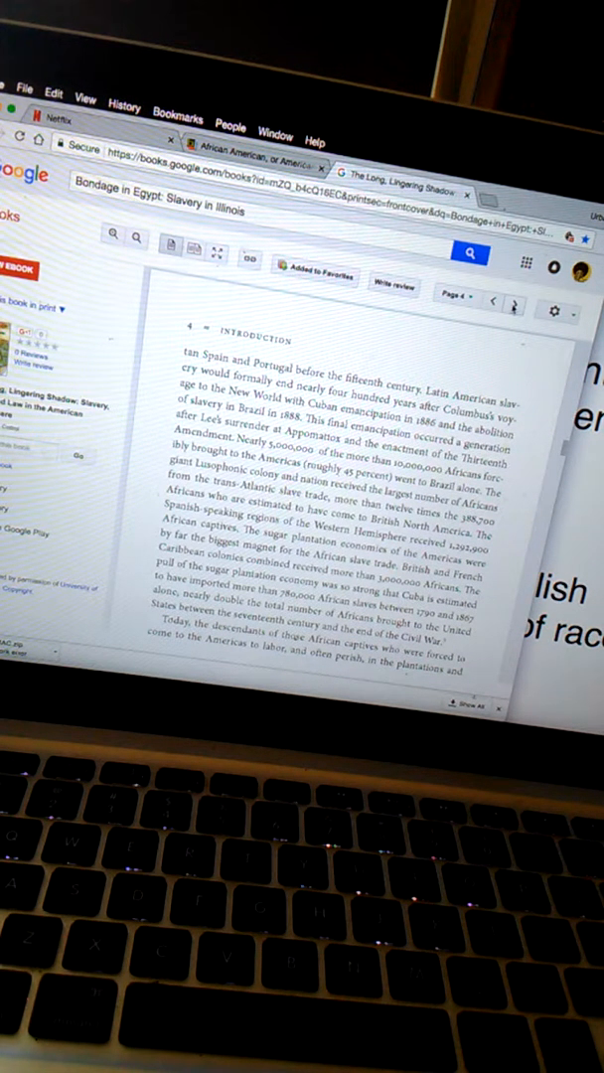
Turn to the next Introduction page, the one on Mexicans celebrating 'La Raza Cósmica'.
left_click(513, 300)
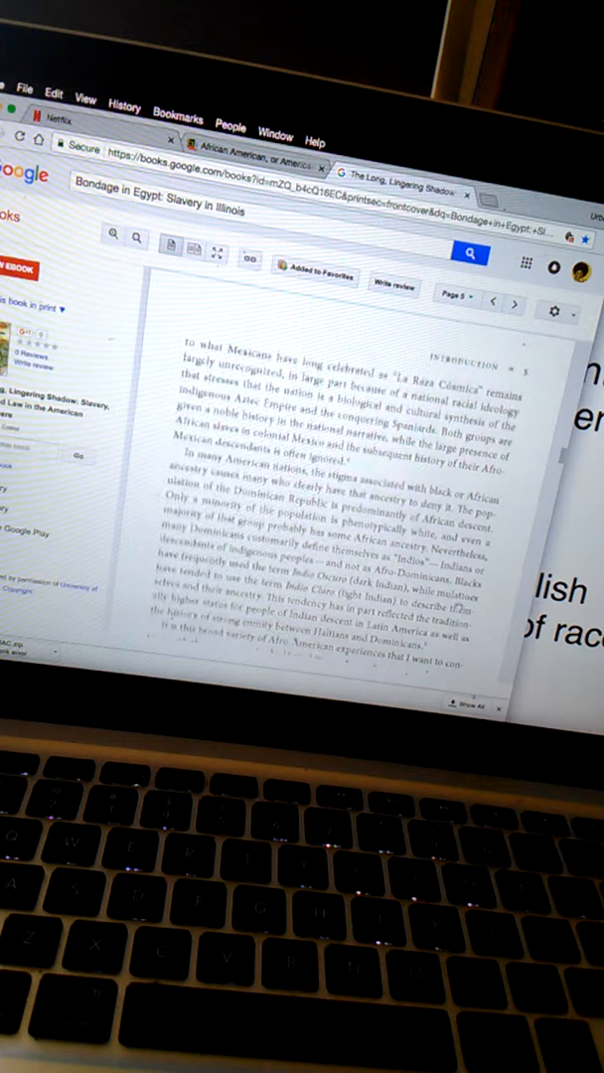
Read down the current page, then turn to the Introduction page on Tannenbaum and legal institutions.
scroll("down", 3)
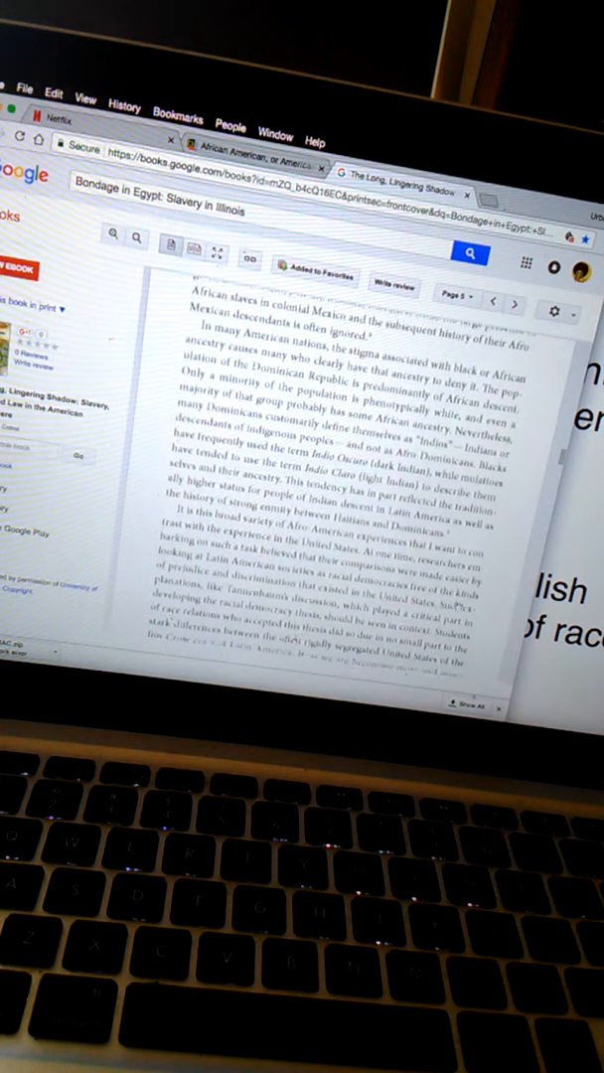
scroll("down", 3)
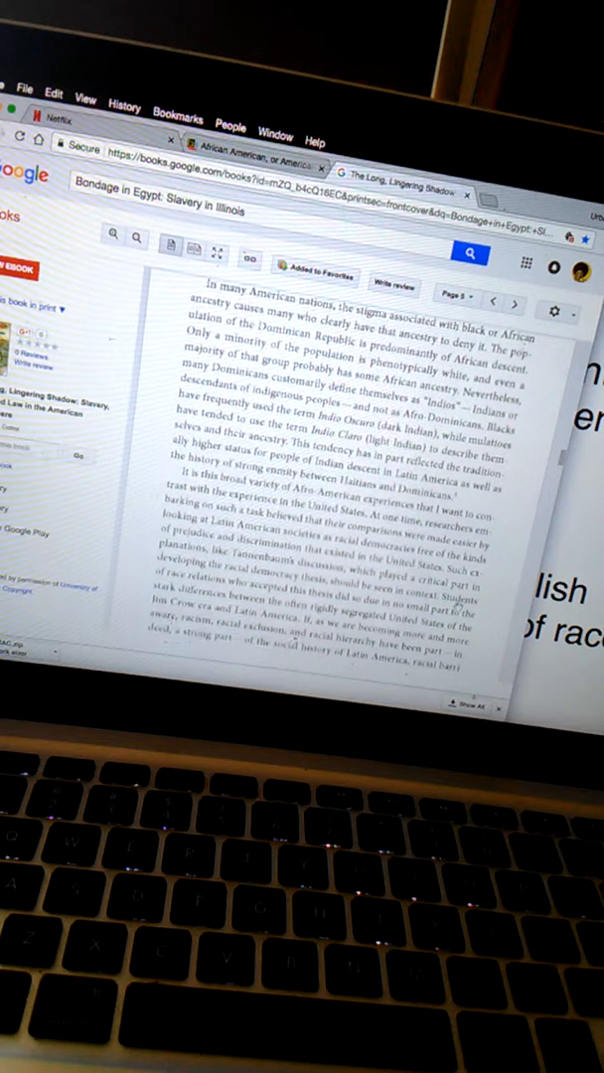
scroll("down", 3)
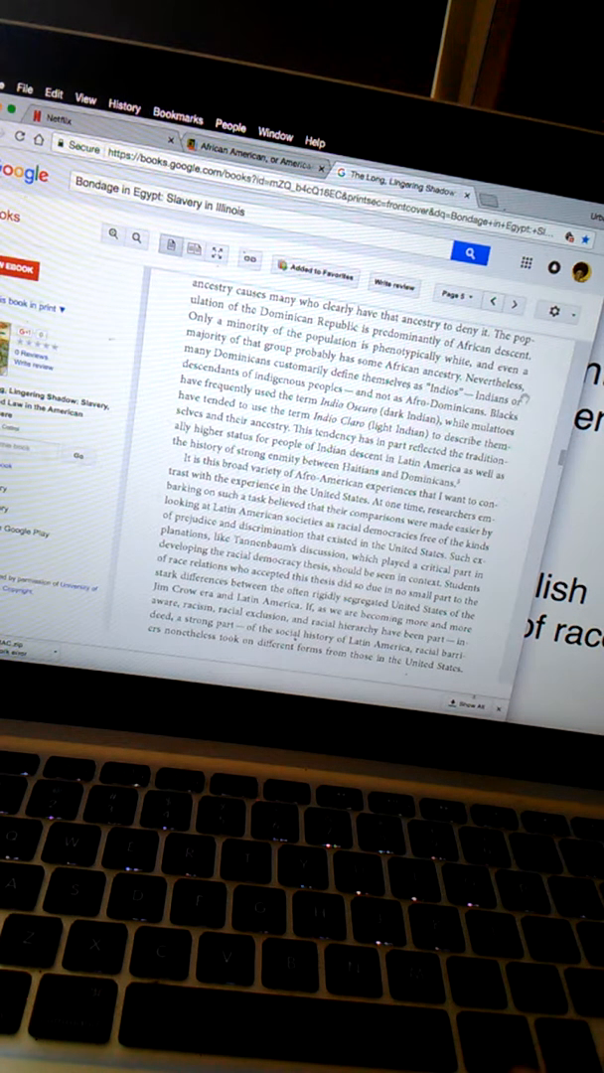
left_click(515, 302)
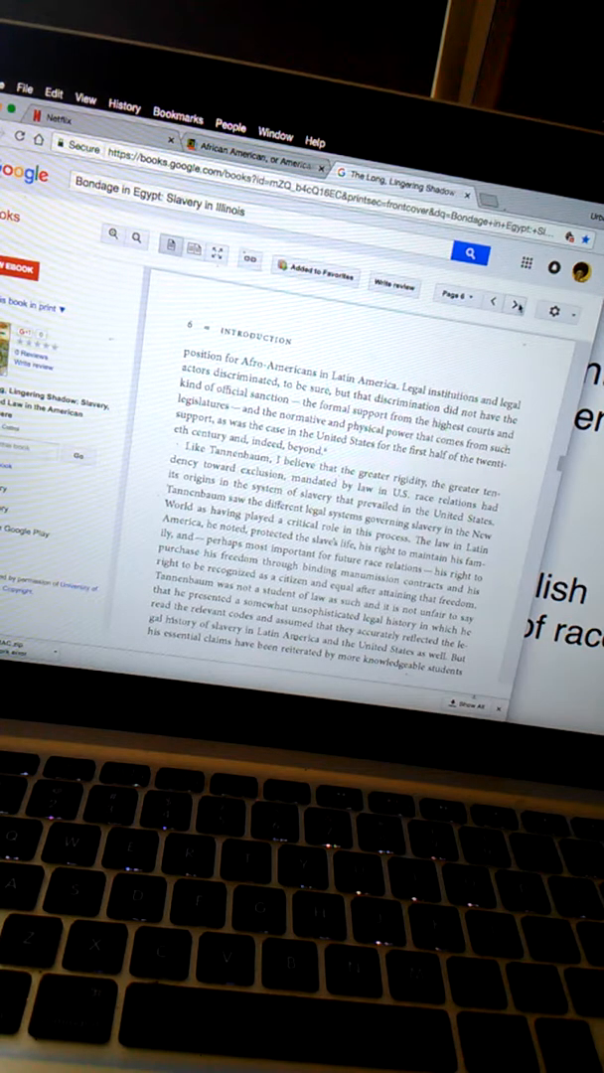
Turn two pages further into the Introduction and read down to the passage on slavery's legacy in the United States.
left_click(515, 306)
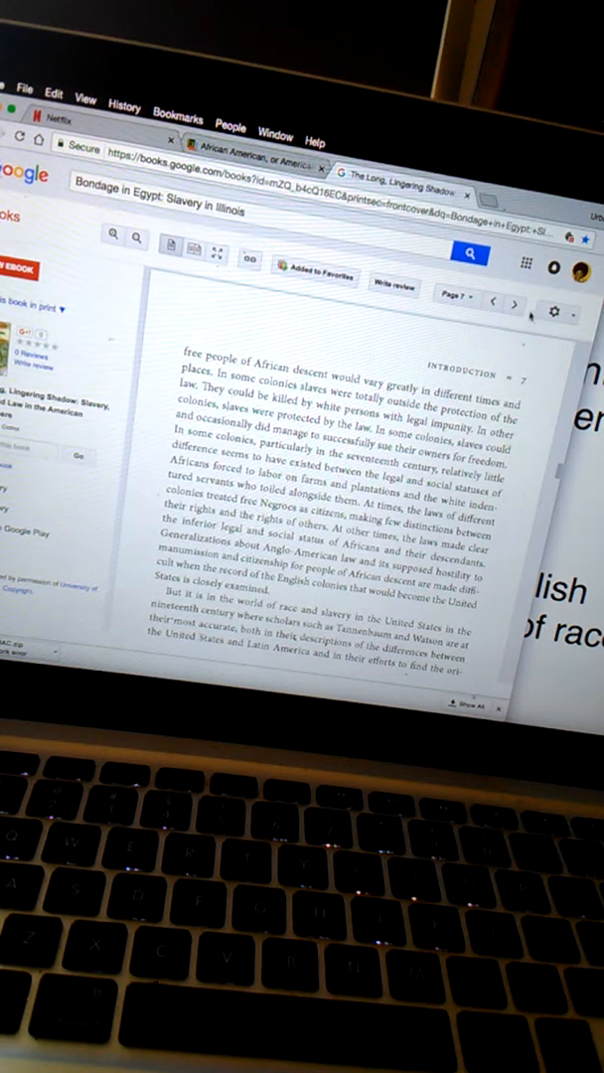
left_click(513, 304)
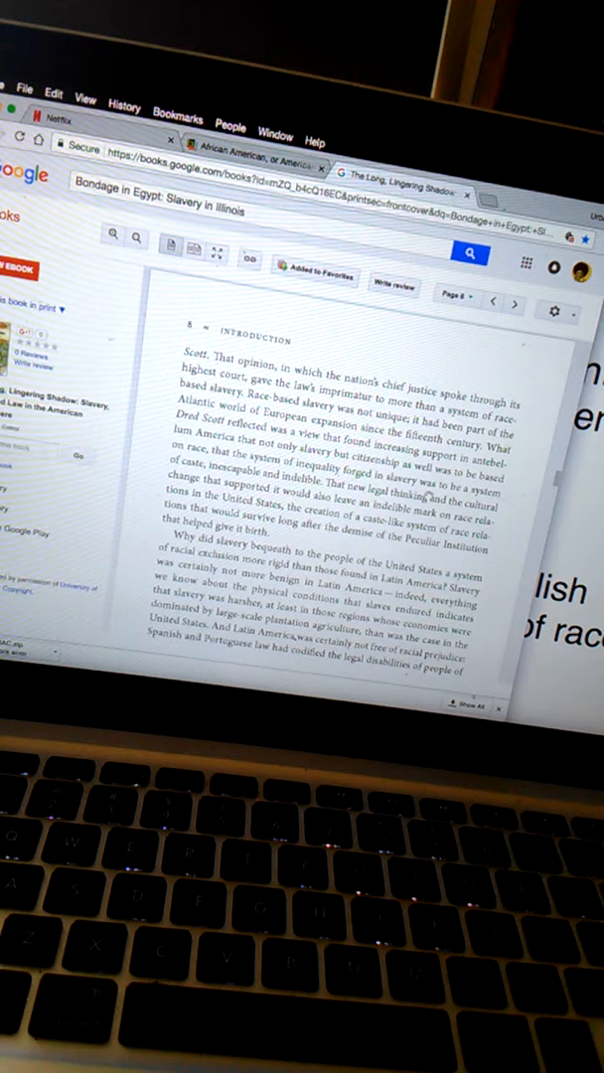
scroll("down", 3)
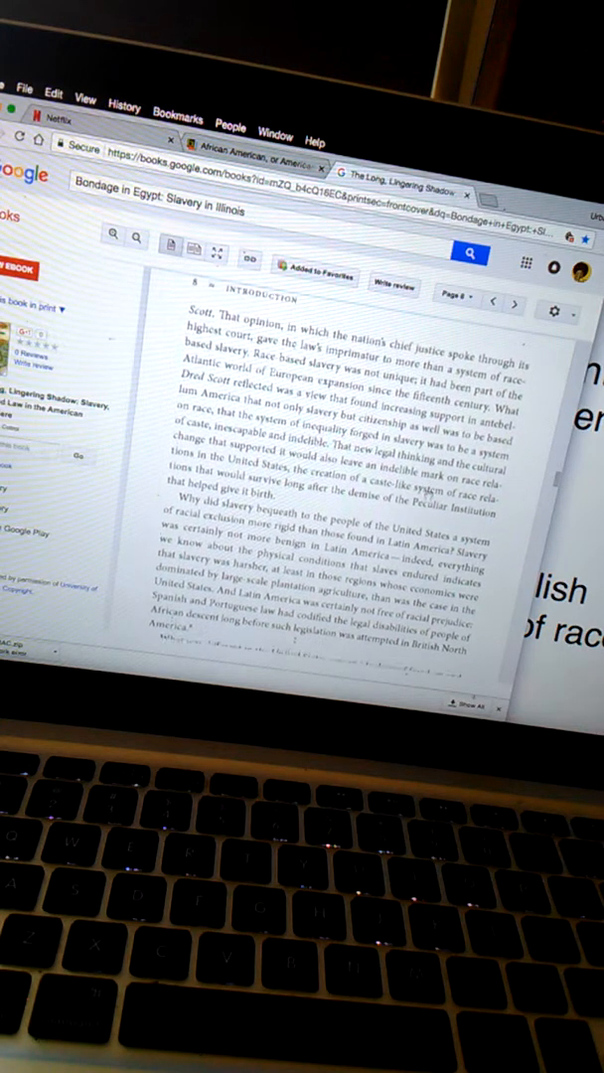
scroll("down", 3)
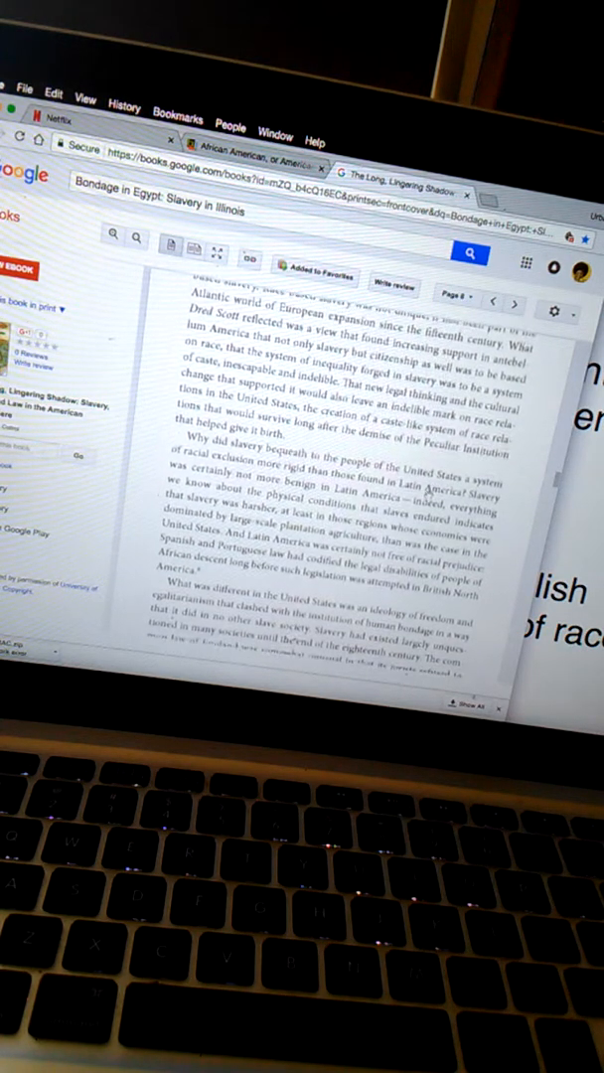
scroll("down", 3)
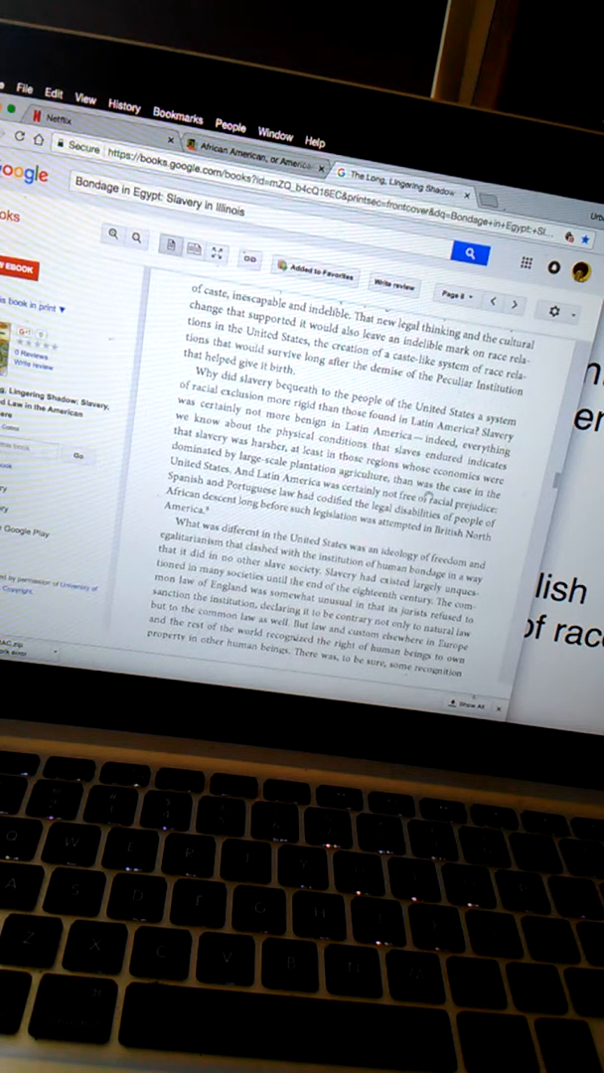
scroll("down", 3)
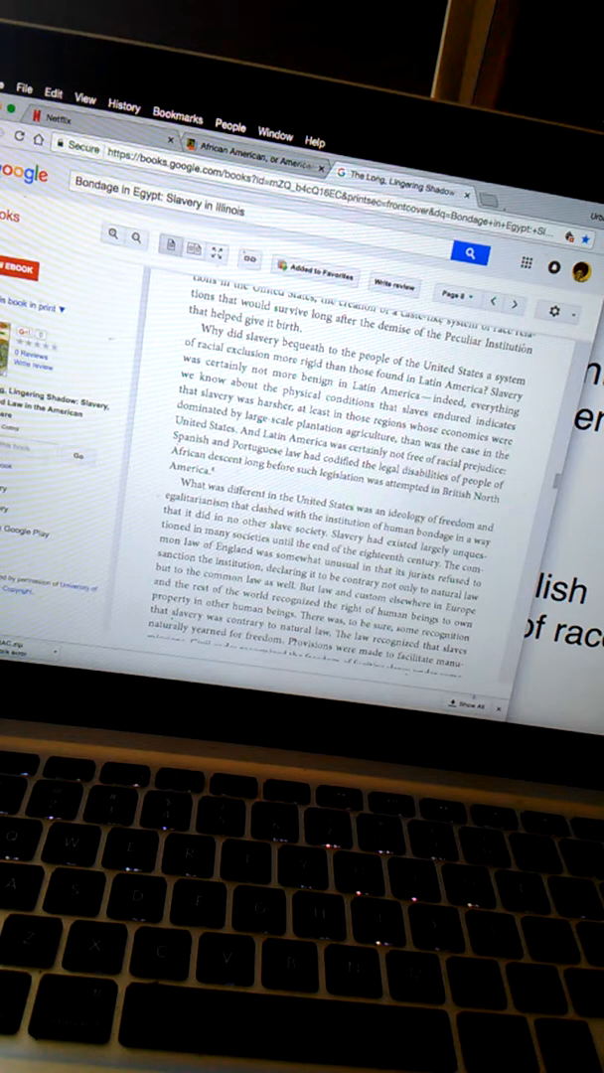
Move down to the top of Introduction page 10, on law unlike that in Latin America.
scroll("down", 3)
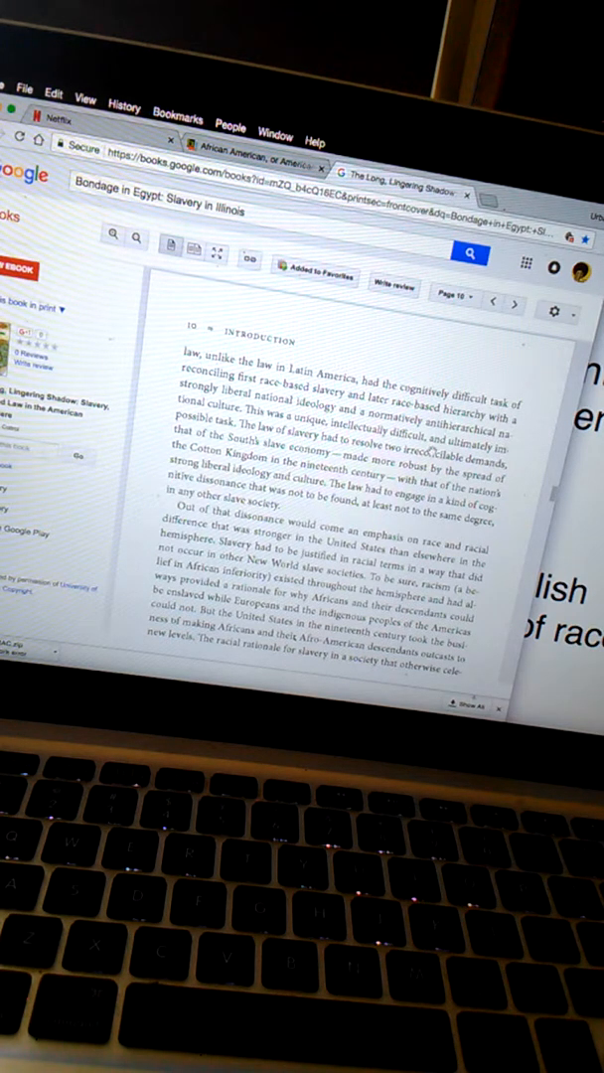
Scroll well past page 10 to the later chapter page on the disappearance of Afro-Argentines.
scroll("down", 3)
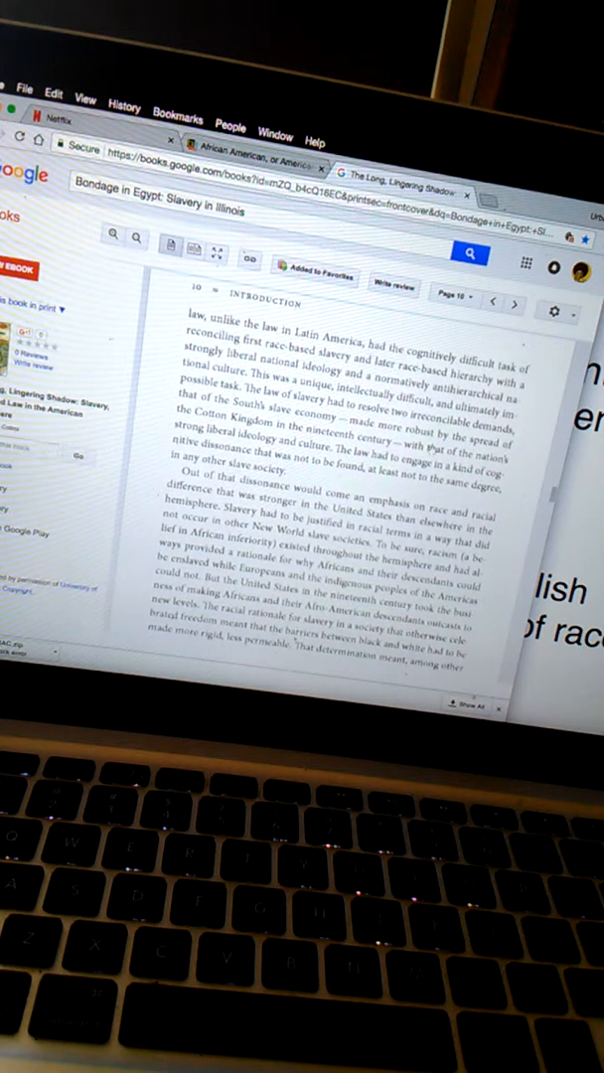
scroll("down", 3)
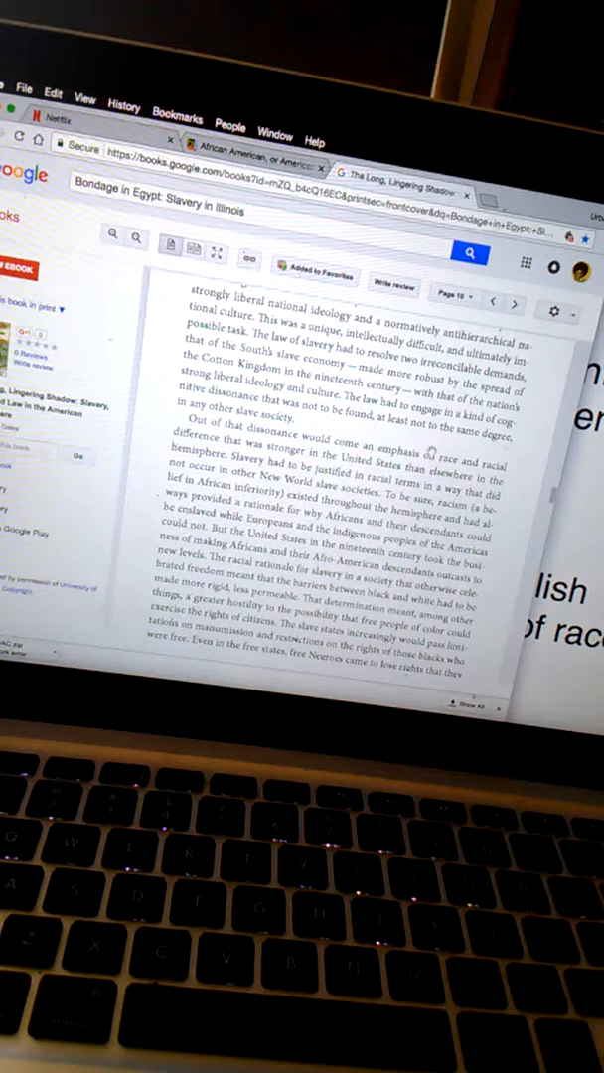
scroll("down", 3)
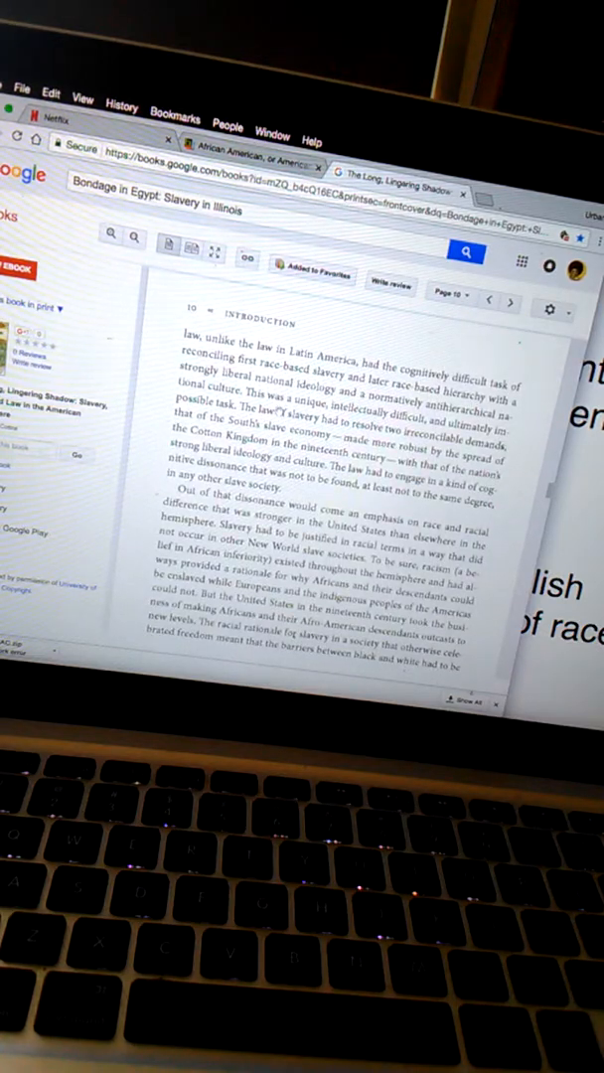
scroll("down", 3)
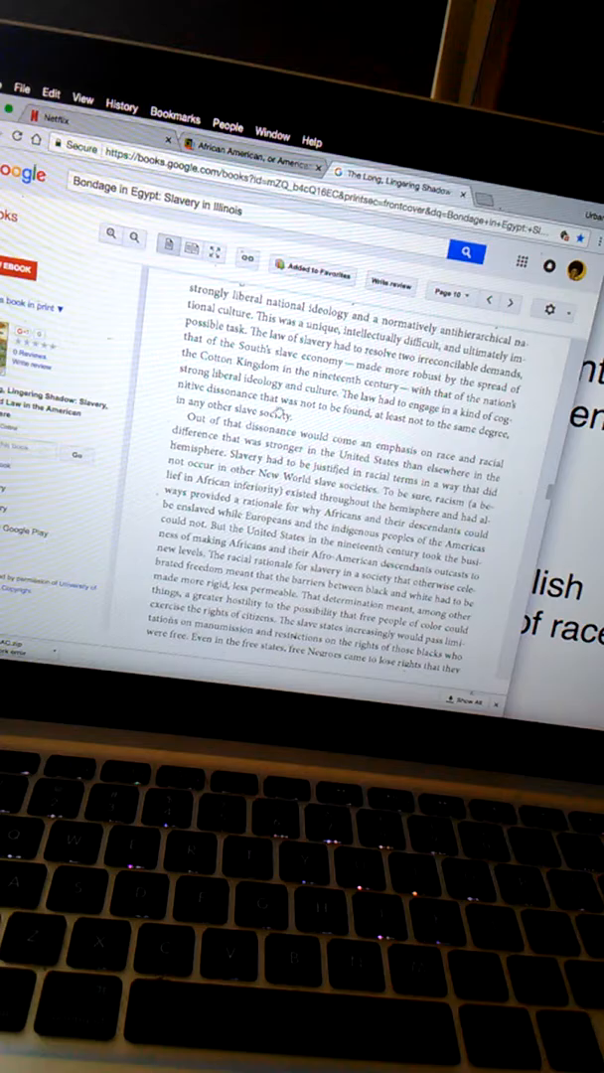
scroll("down", 3)
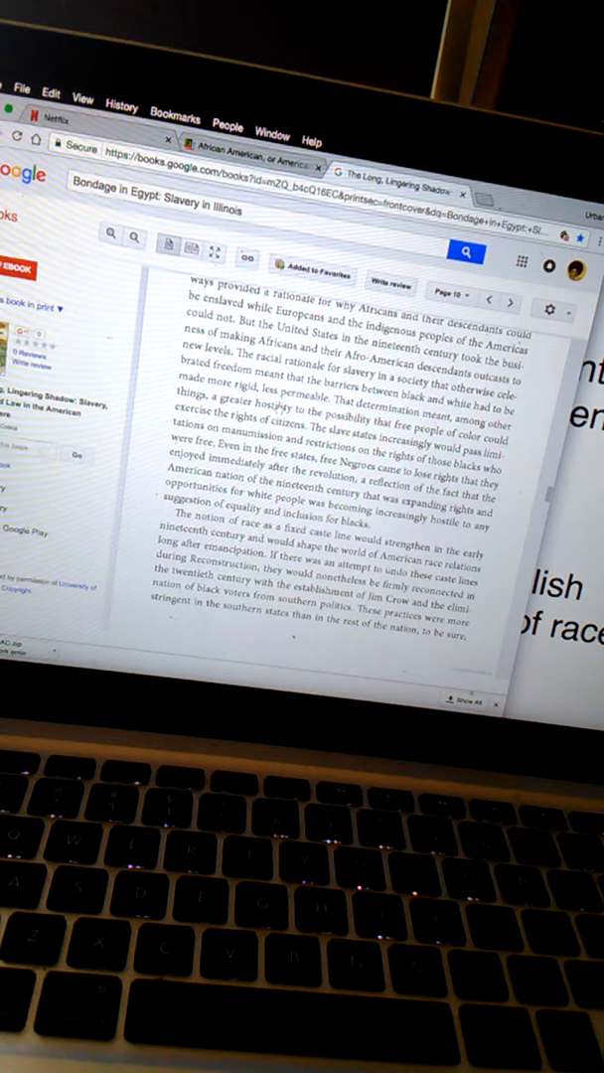
scroll("down", 3)
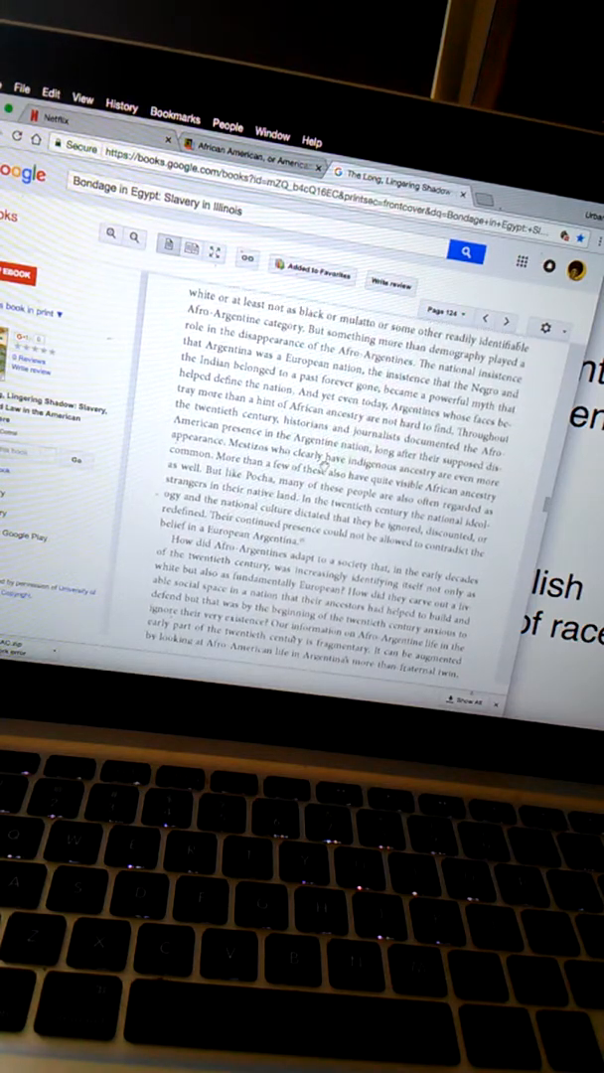
Page forward from page 128 to the No País do Futuro page on Afro-Brazilians and immigrant labor.
scroll("down", 3)
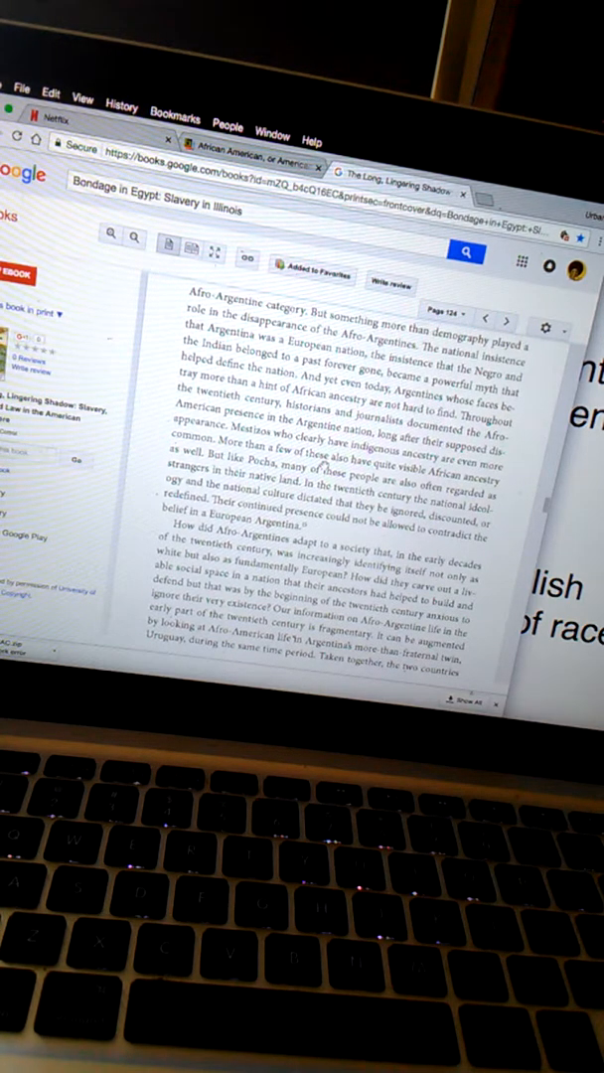
scroll("down", 3)
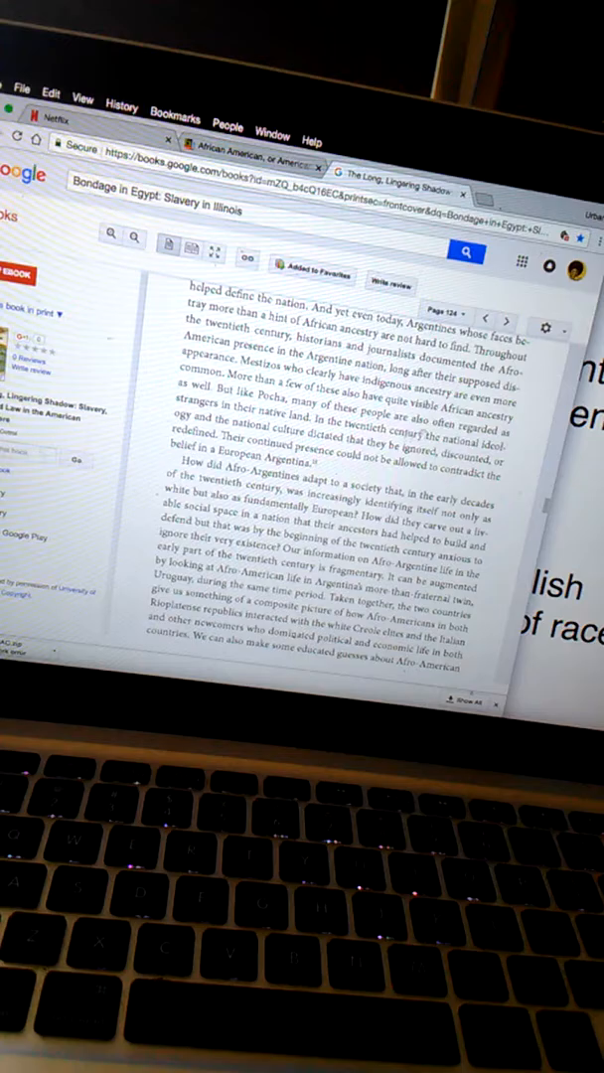
left_click(507, 320)
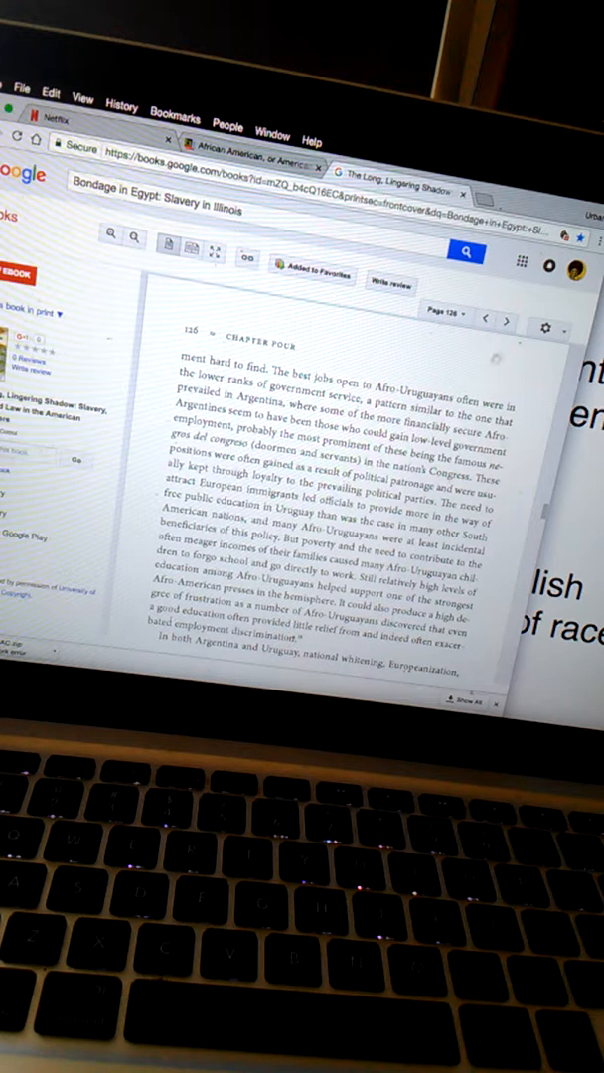
left_click(505, 322)
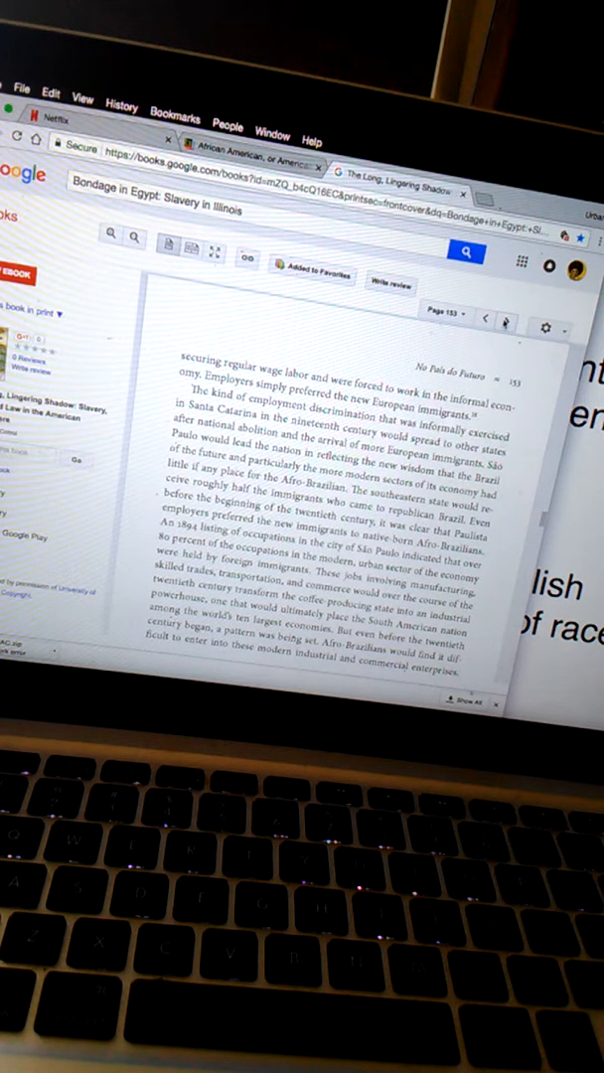
Turn to the No País do Futuro page on Afro-Brazilian leaders combating discrimination in education.
left_click(505, 322)
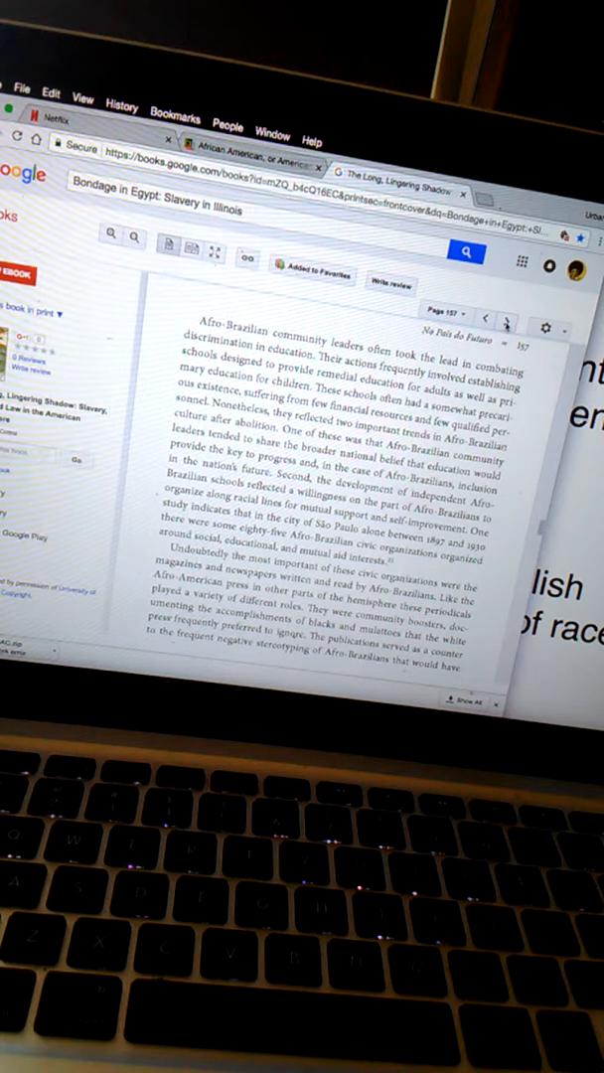
Page through the Um País para Todos? pages to the chapter nine page on Afro-Latins in Ecuador, Colombia and Costa Rica.
left_click(504, 322)
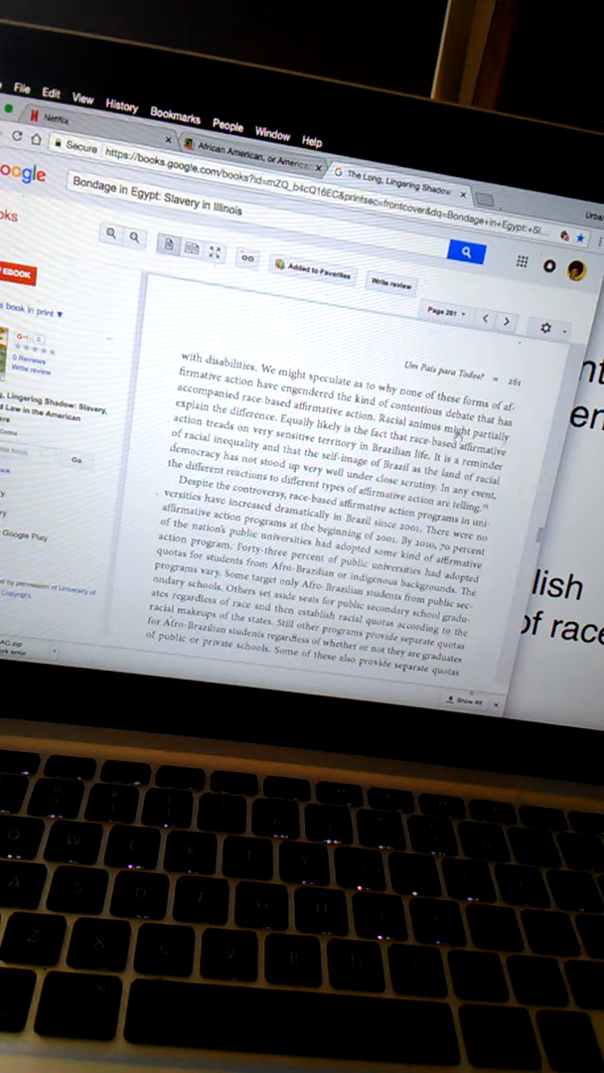
scroll("down", 3)
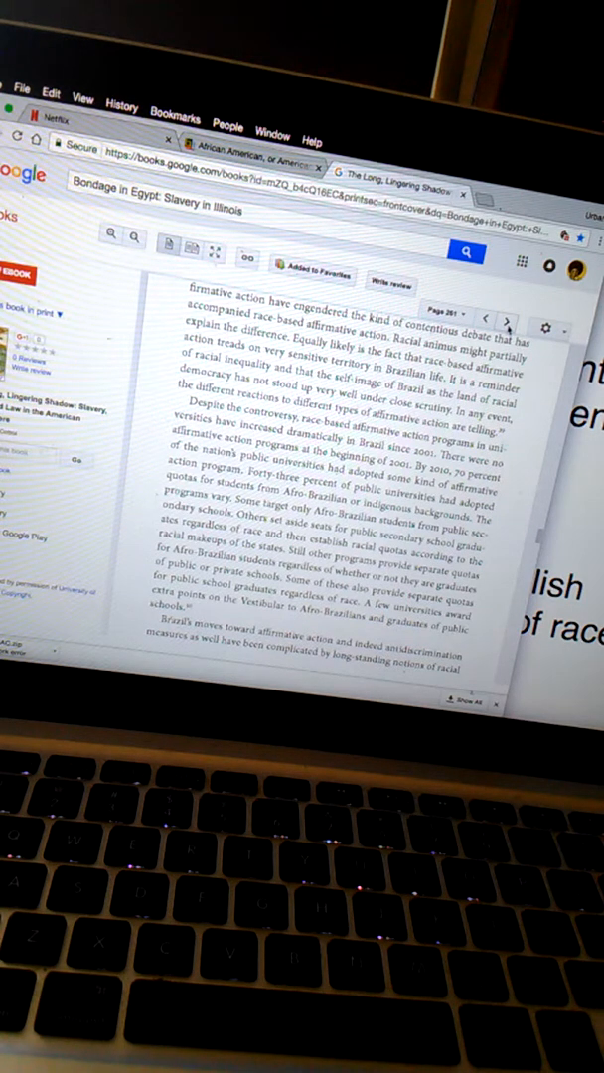
left_click(509, 320)
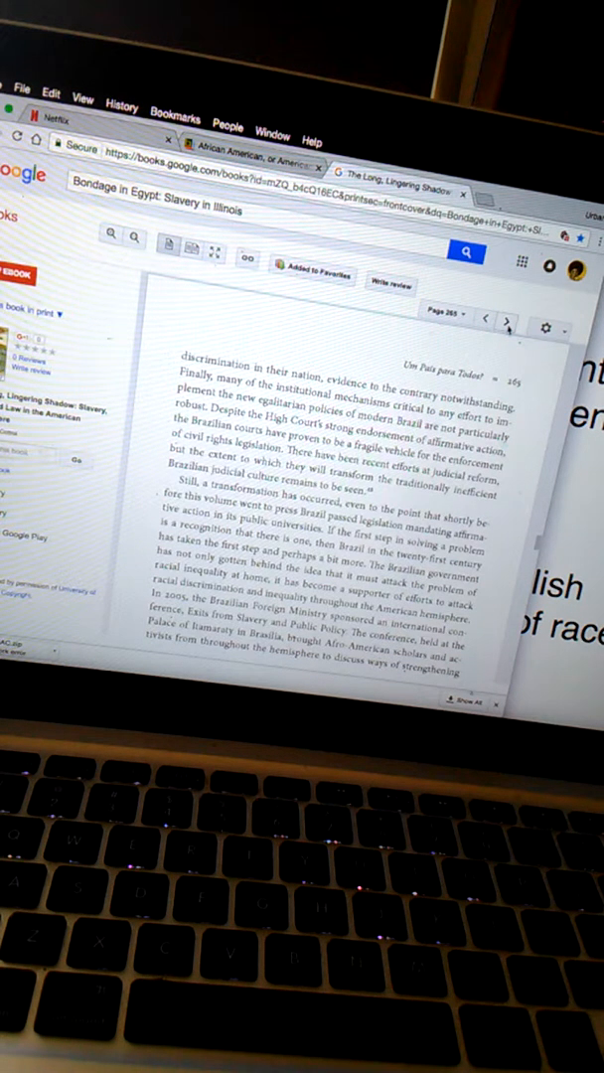
left_click(507, 318)
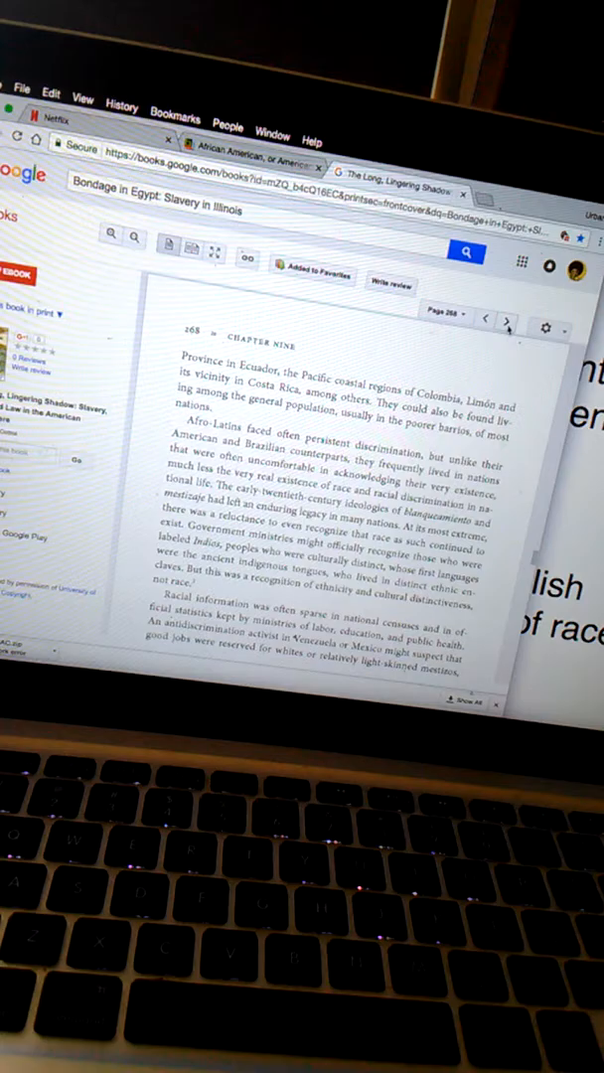
Advance the preview to page 271 of chapter nine, 'New Awakenings in Spanish America'.
left_click(505, 320)
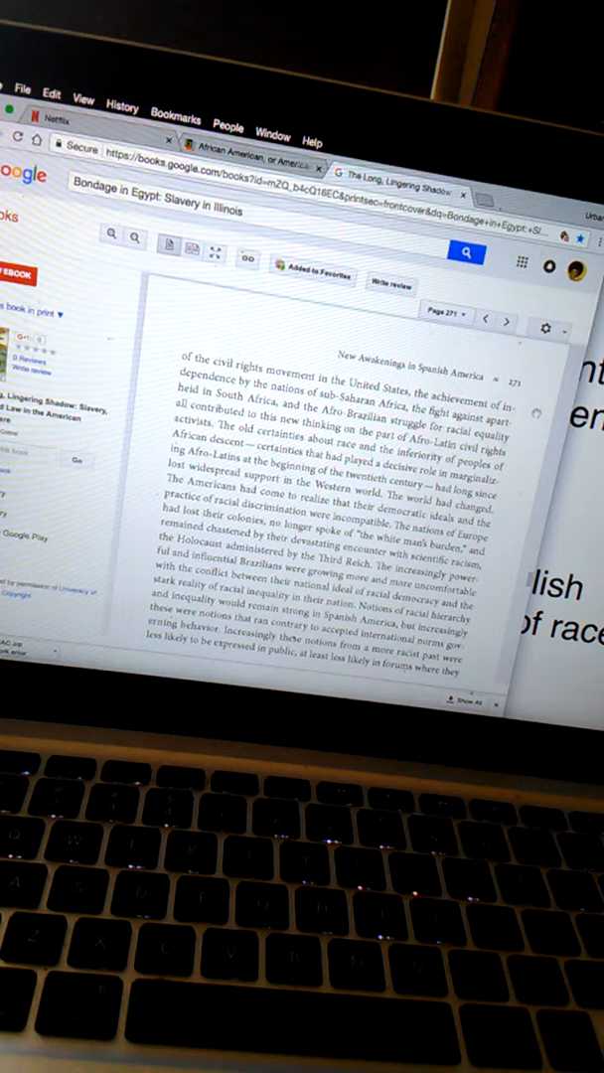
Page forward through 274 to 275 and read down its text on racial inequality and class.
left_click(504, 320)
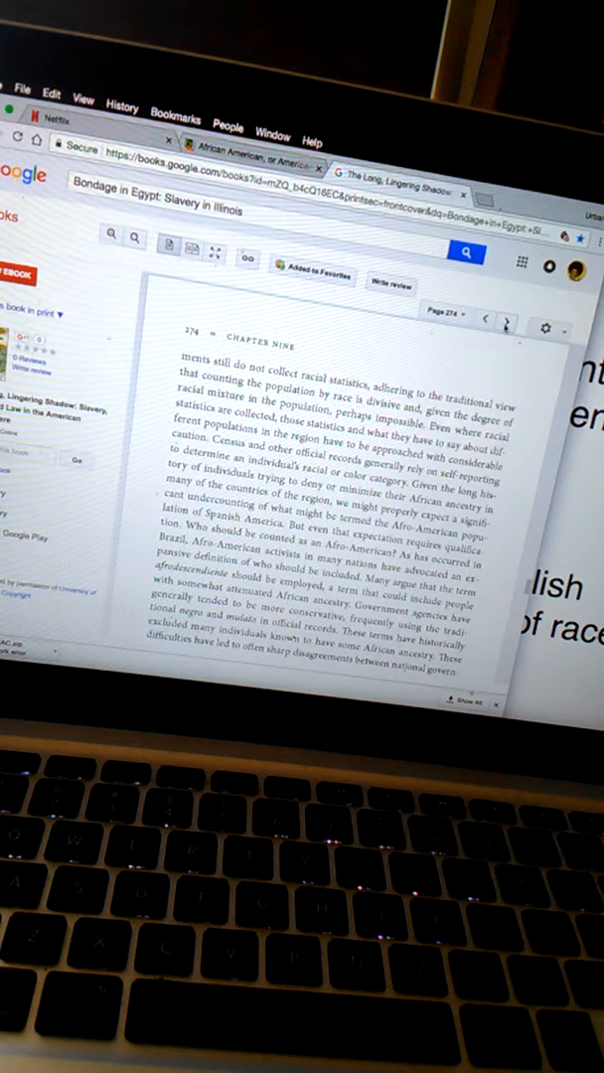
left_click(507, 322)
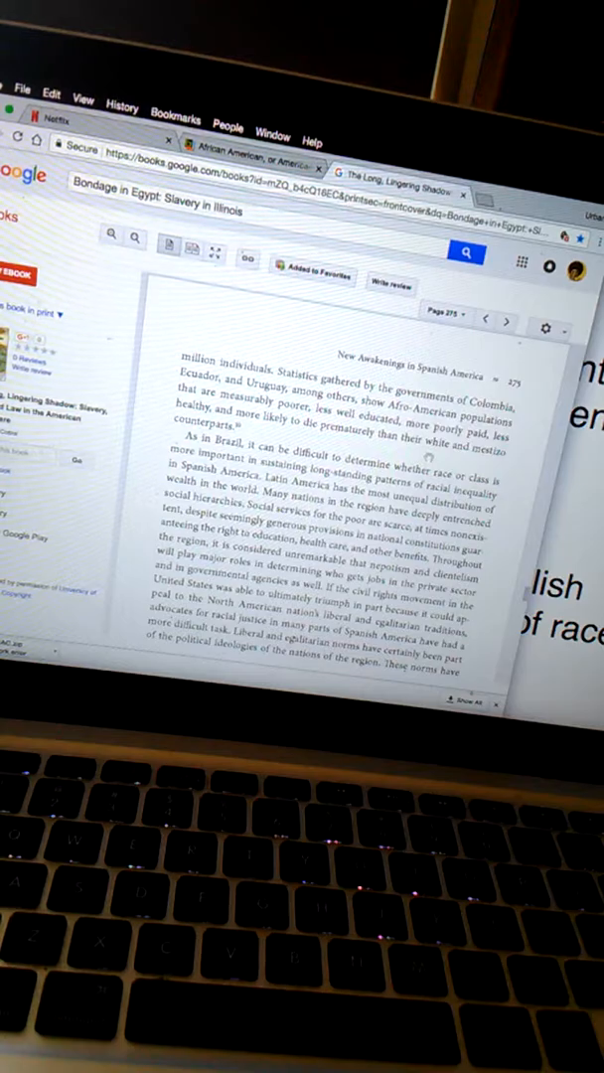
scroll("down", 3)
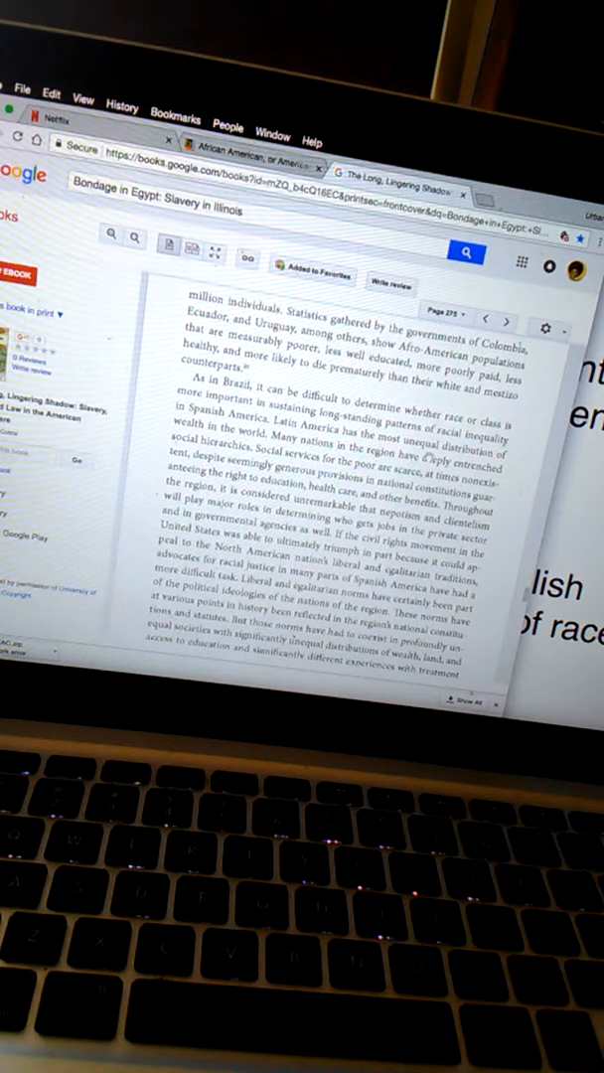
scroll("down", 3)
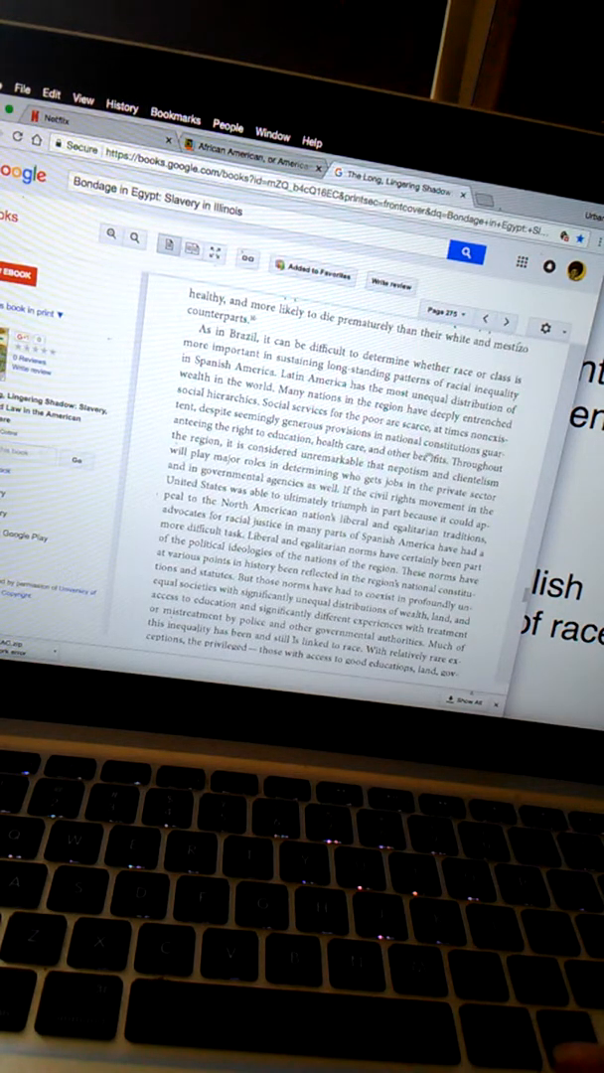